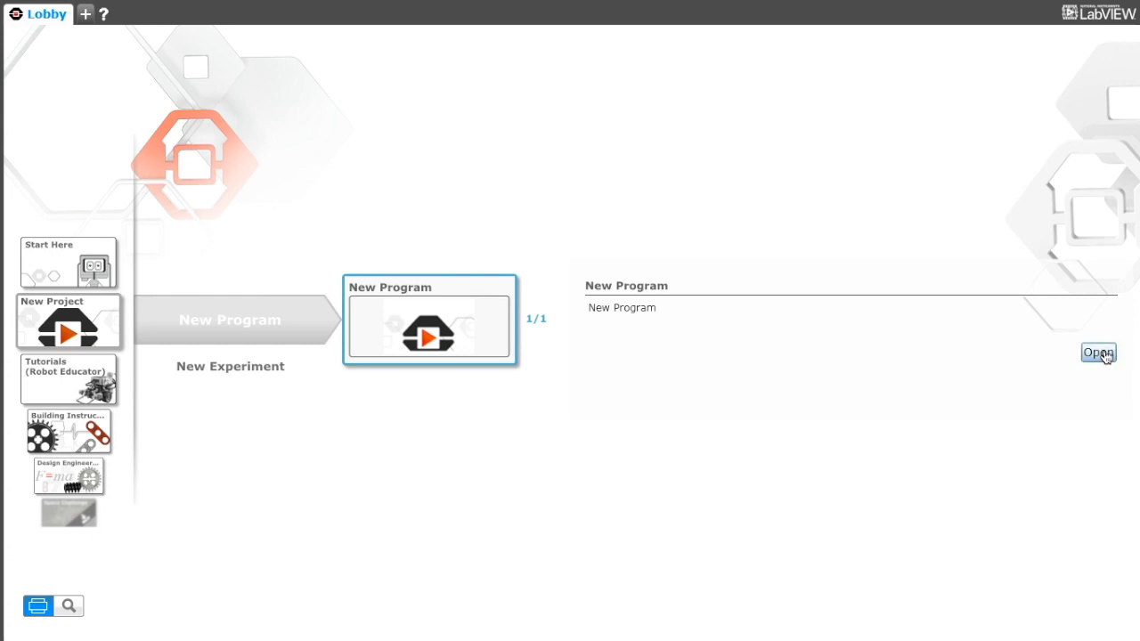
Create a new blank program, refresh the brick list and connect to RESERVE.
{"action": "left_click", "coordinate": [1098, 353]}
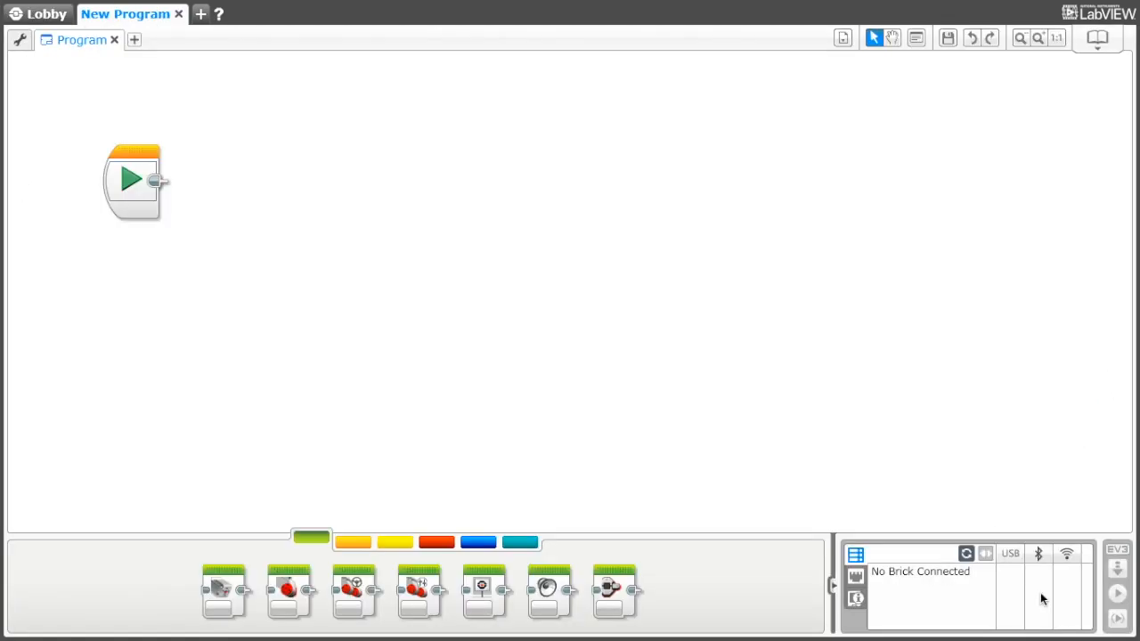
{"action": "left_click", "coordinate": [967, 554]}
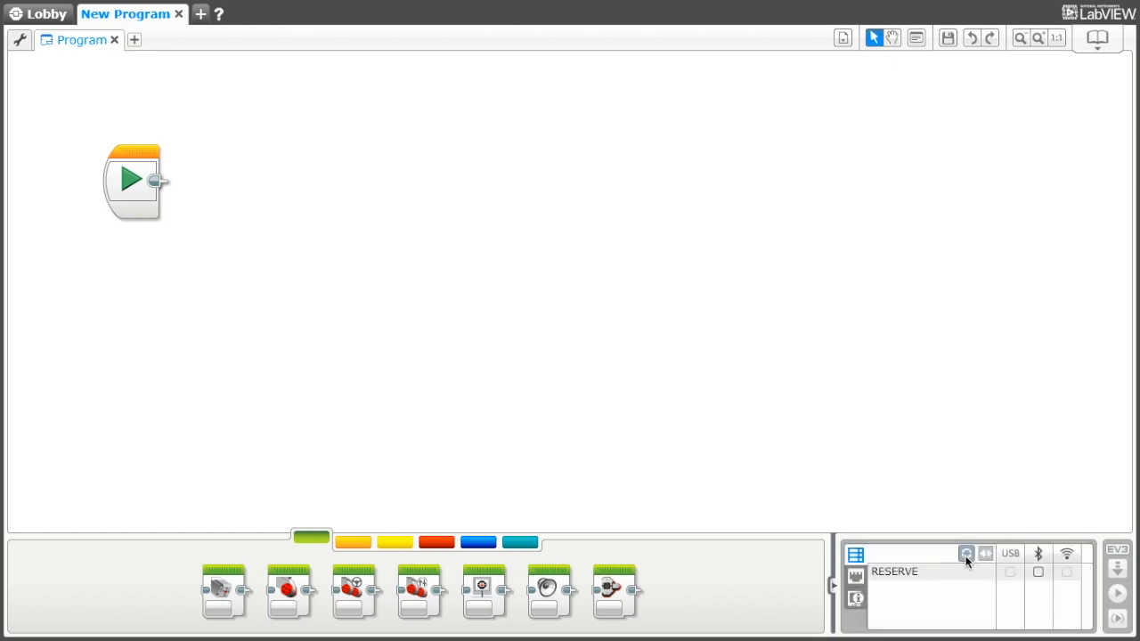
{"action": "left_click", "coordinate": [1038, 573]}
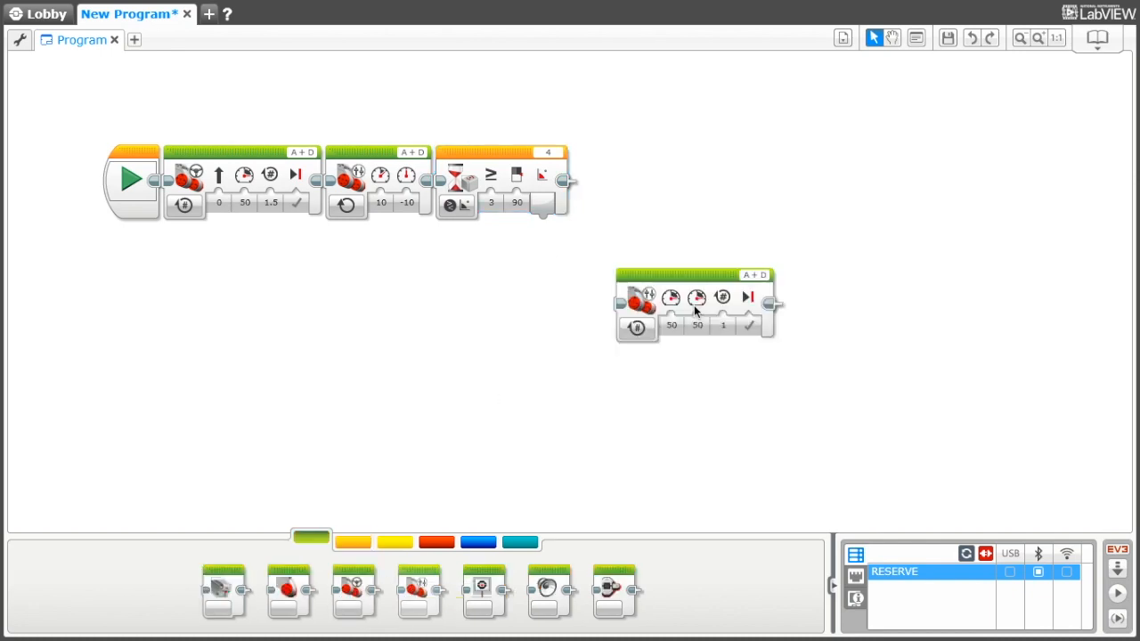
Attach the loose Move Tank block after the Gyro Wait block.
{"action": "left_click_drag", "start_coordinate": [695, 303], "coordinate": [757, 178]}
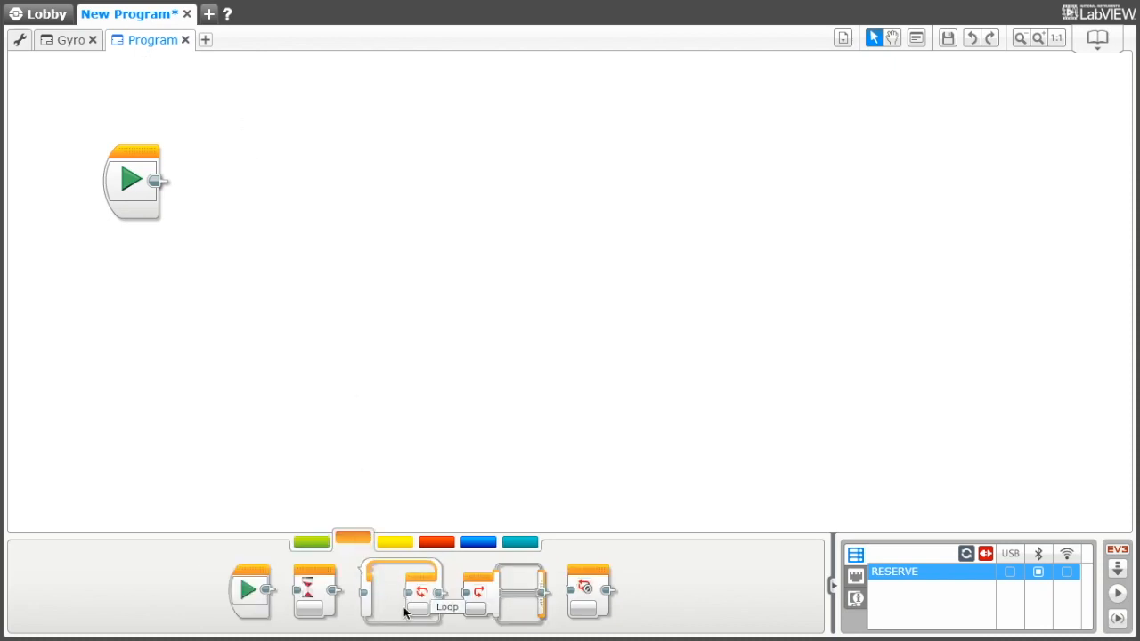
{"action": "mouse_move", "coordinate": [395, 582]}
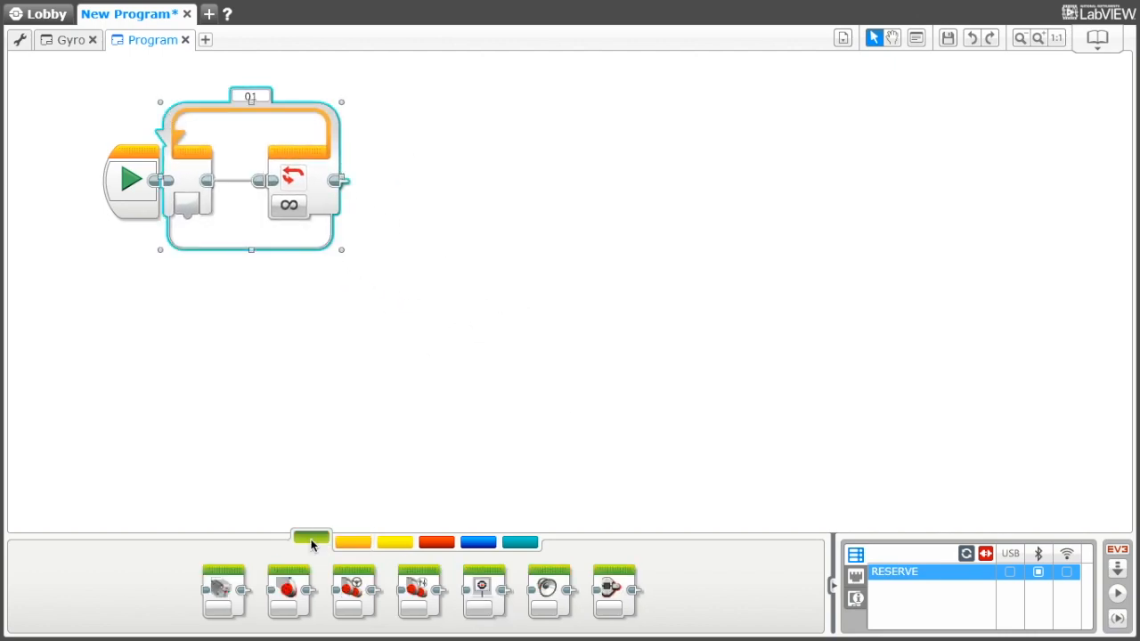
{"action": "mouse_move", "coordinate": [311, 542]}
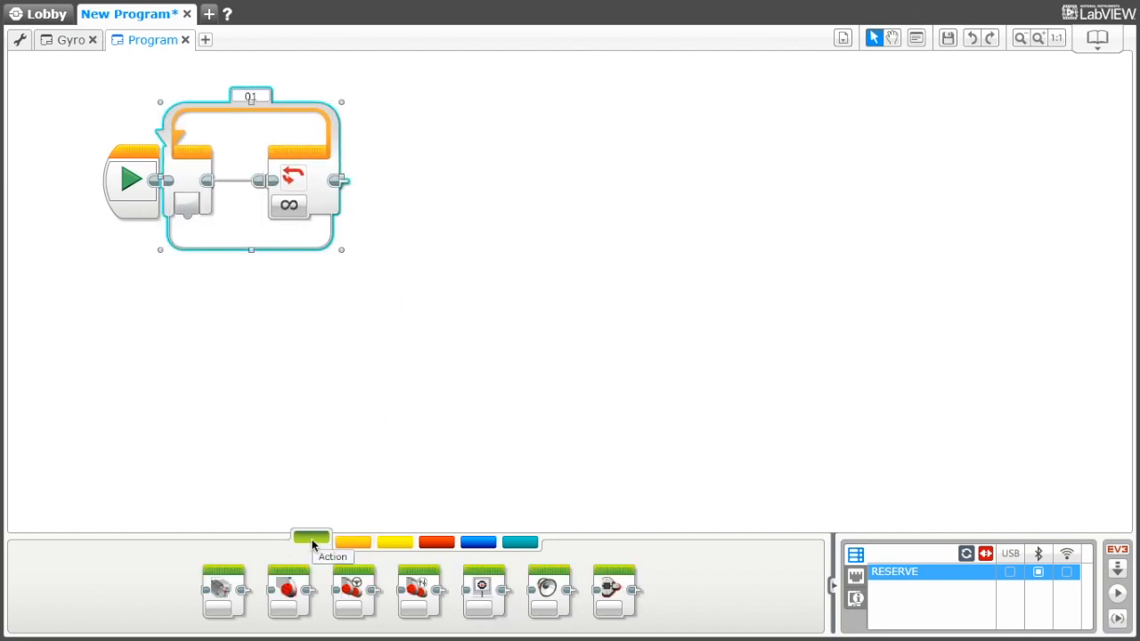
{"action": "mouse_move", "coordinate": [423, 583]}
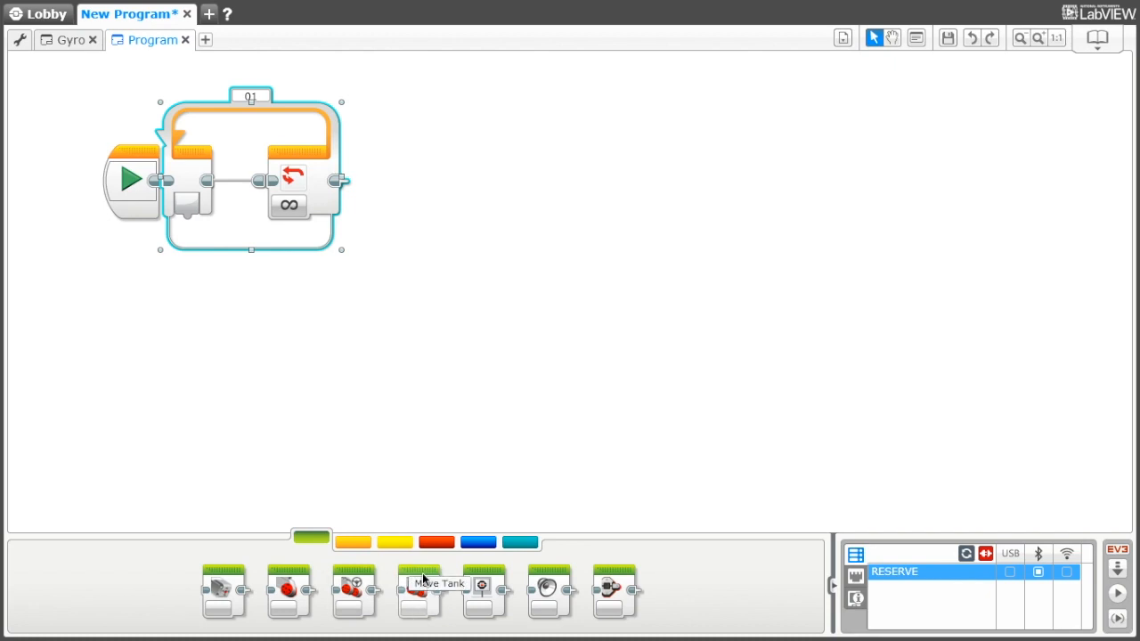
Place a Move Tank block inside the loop.
{"action": "left_click_drag", "start_coordinate": [419, 591], "coordinate": [267, 183]}
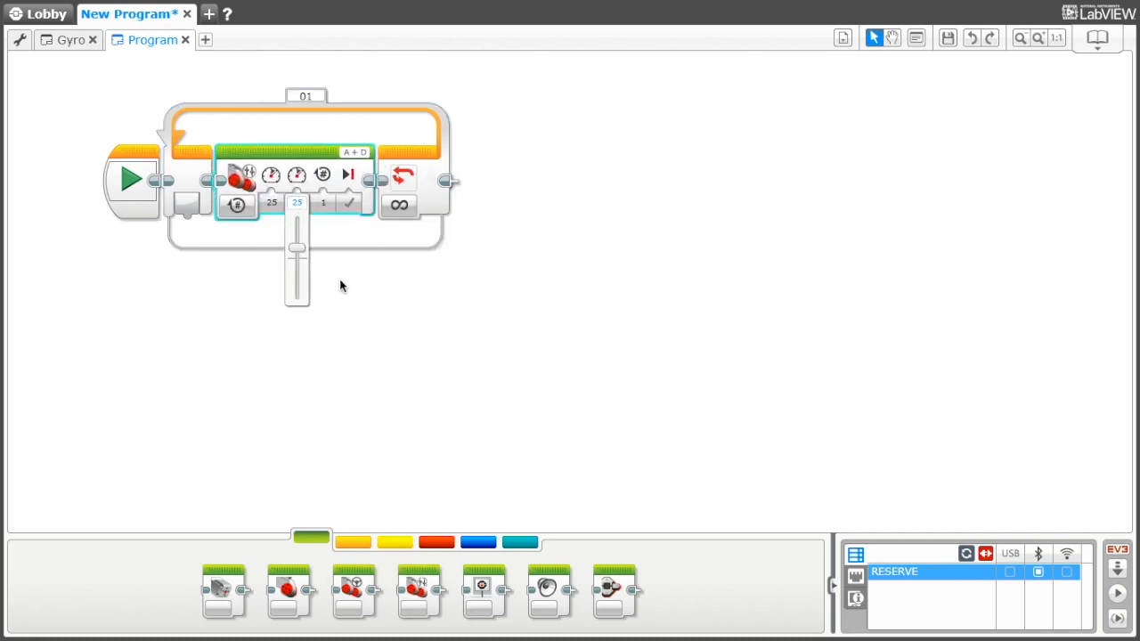
Set the tank move to On for Rotations and add a second tank move in the loop.
{"action": "left_click", "coordinate": [237, 204]}
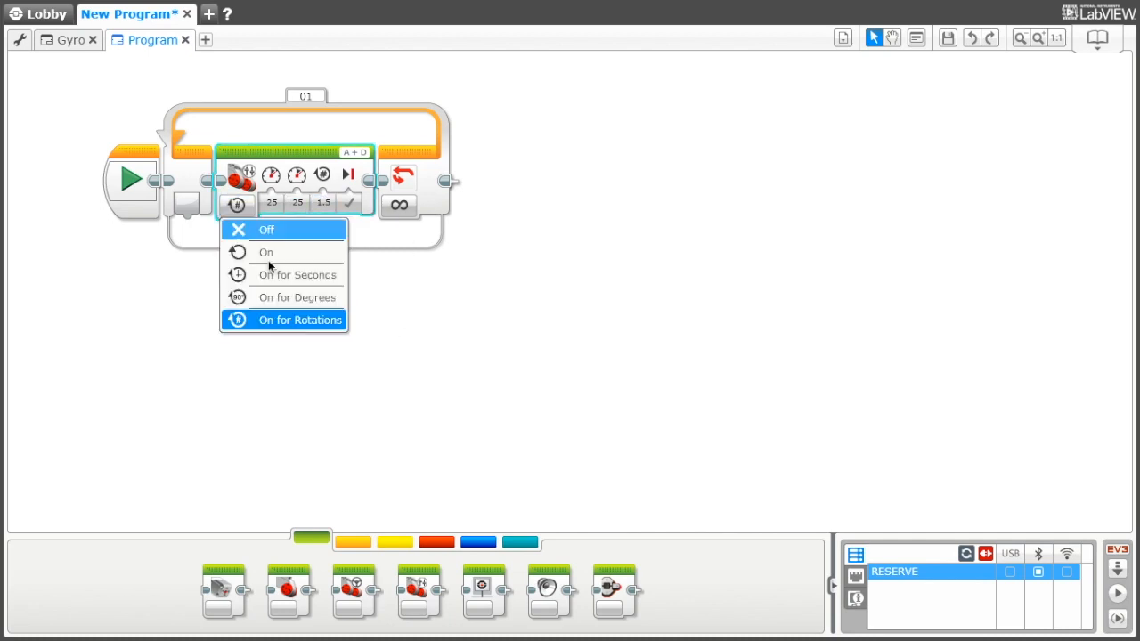
{"action": "left_click", "coordinate": [299, 319]}
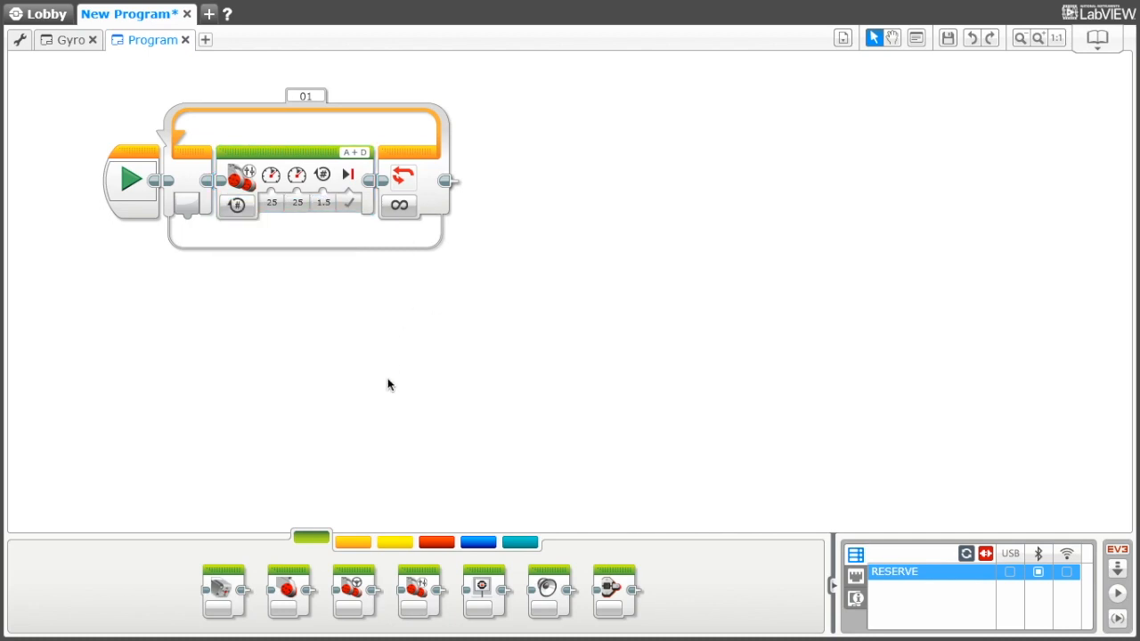
{"action": "mouse_move", "coordinate": [419, 588]}
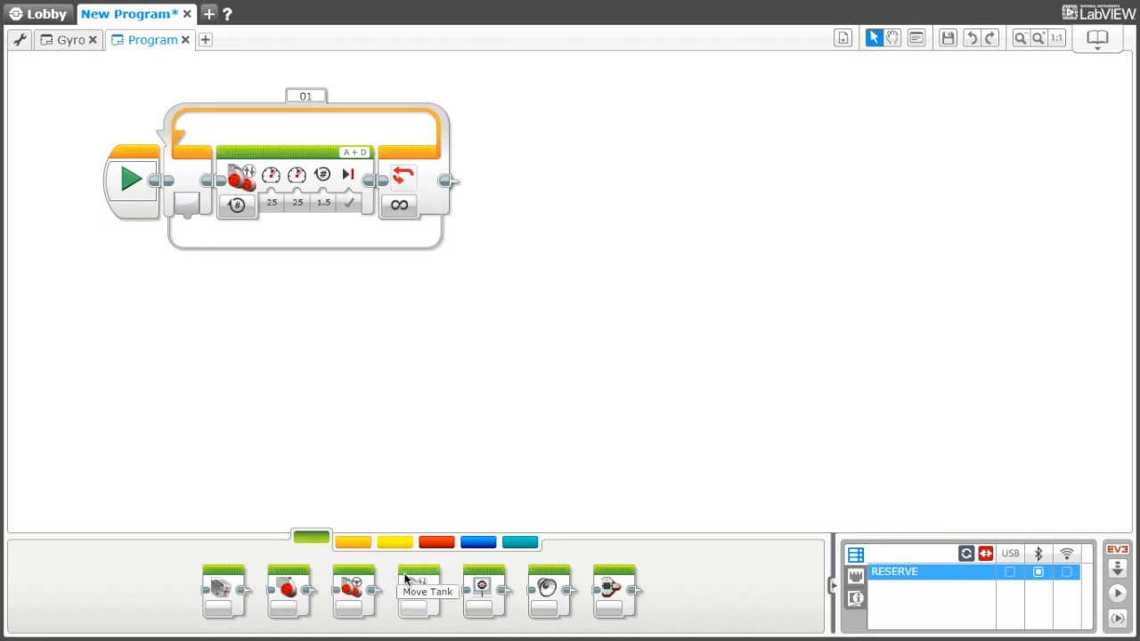
{"action": "left_click_drag", "start_coordinate": [419, 588], "coordinate": [428, 178]}
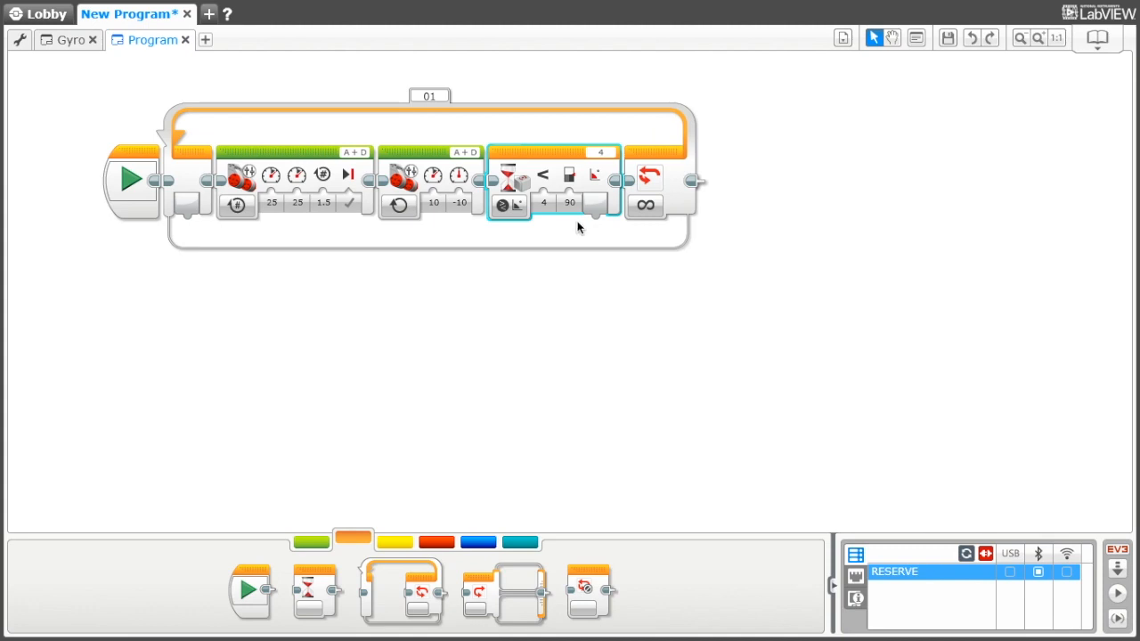
Set the gyro wait's comparison type with an 85-degree target angle.
{"action": "left_click", "coordinate": [543, 175]}
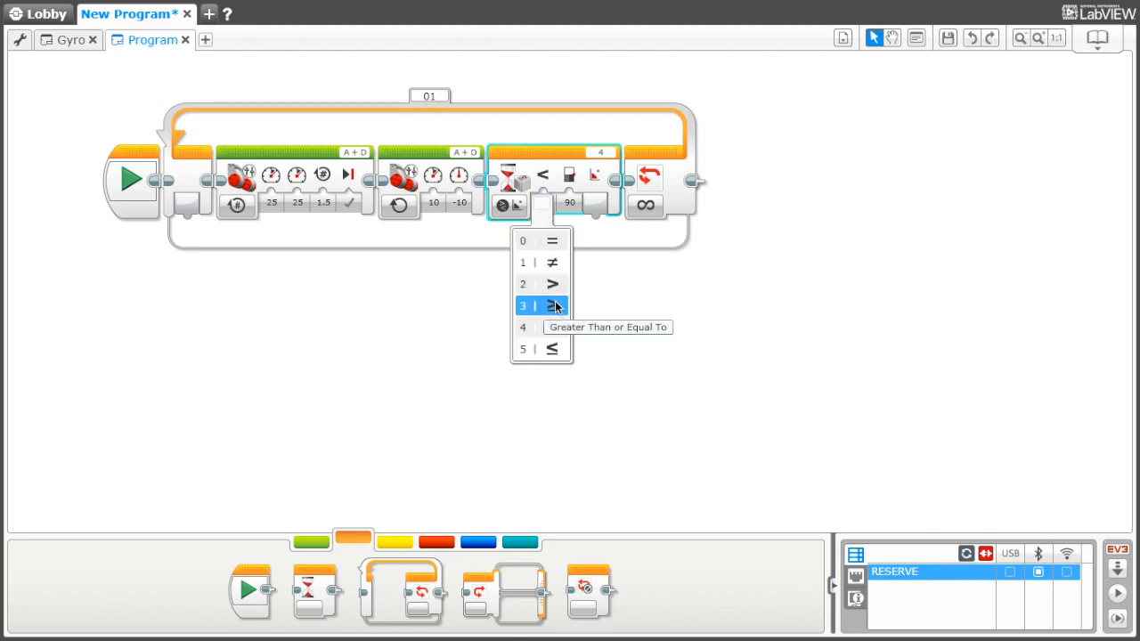
{"action": "left_click", "coordinate": [523, 241]}
{"action": "type", "text": "85"}
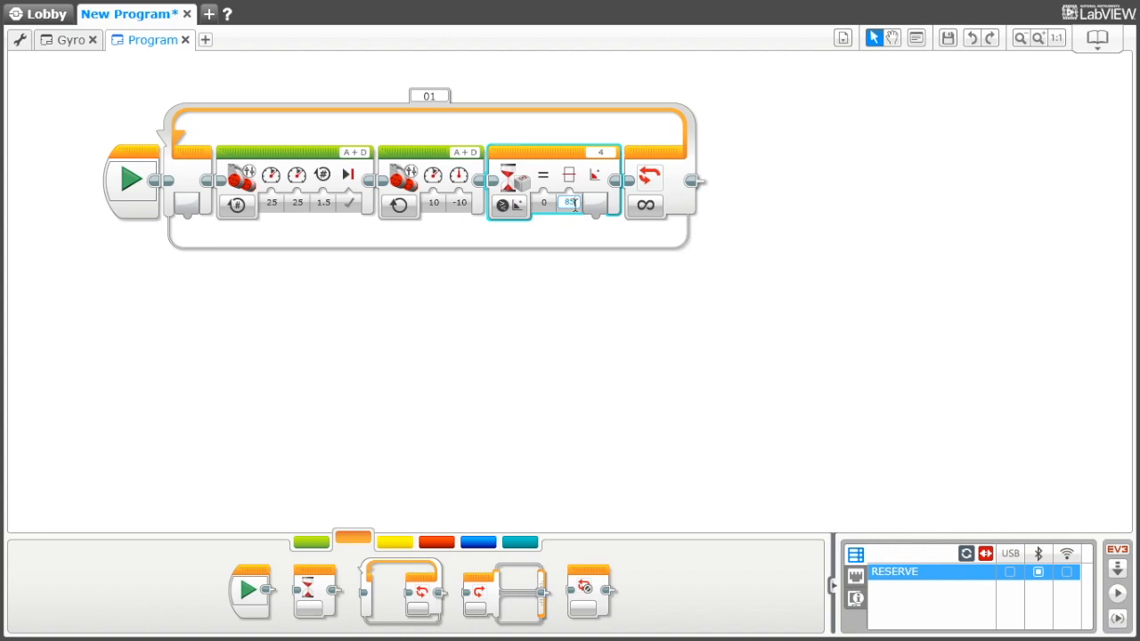
{"action": "left_click", "coordinate": [572, 329]}
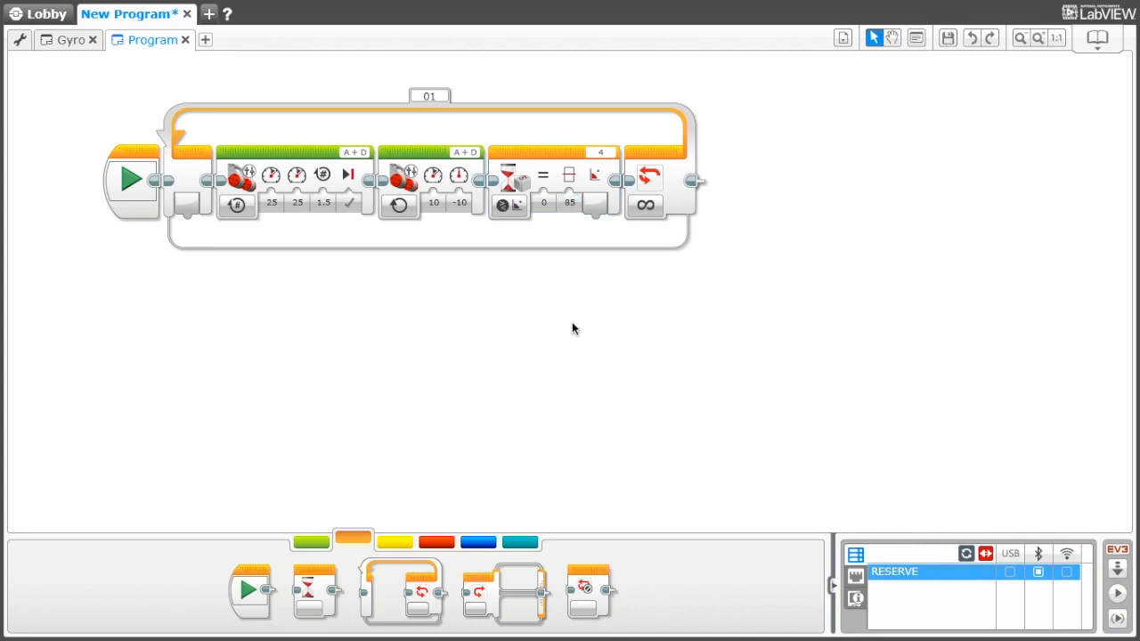
Add a gyro reset from the sensor blocks and set the loop to Count mode.
{"action": "left_click", "coordinate": [395, 541]}
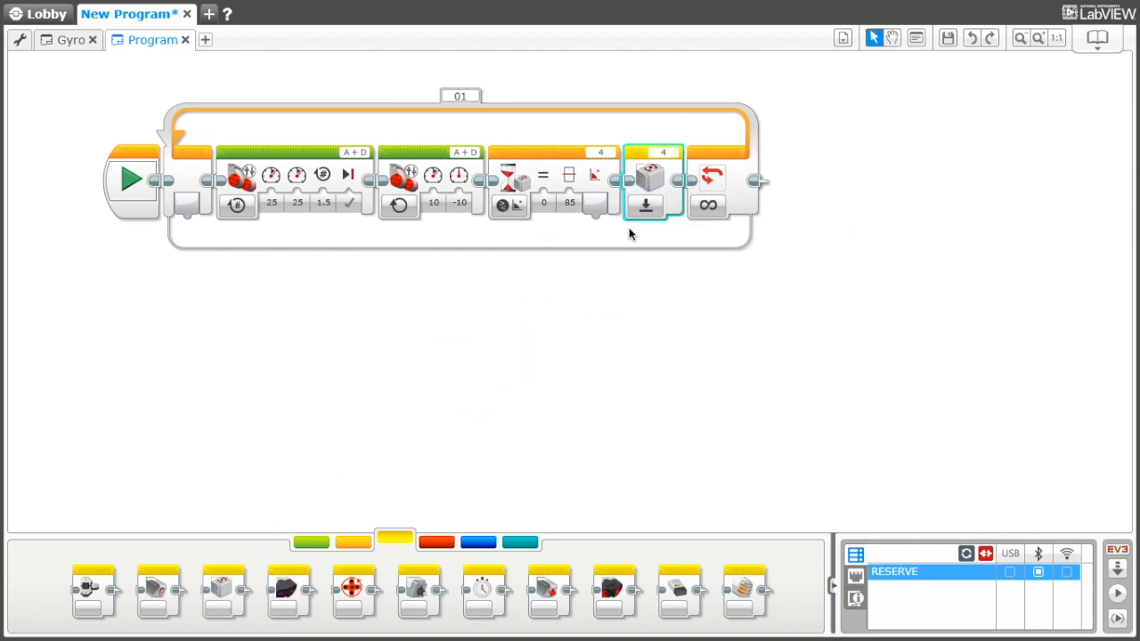
{"action": "left_click", "coordinate": [707, 206]}
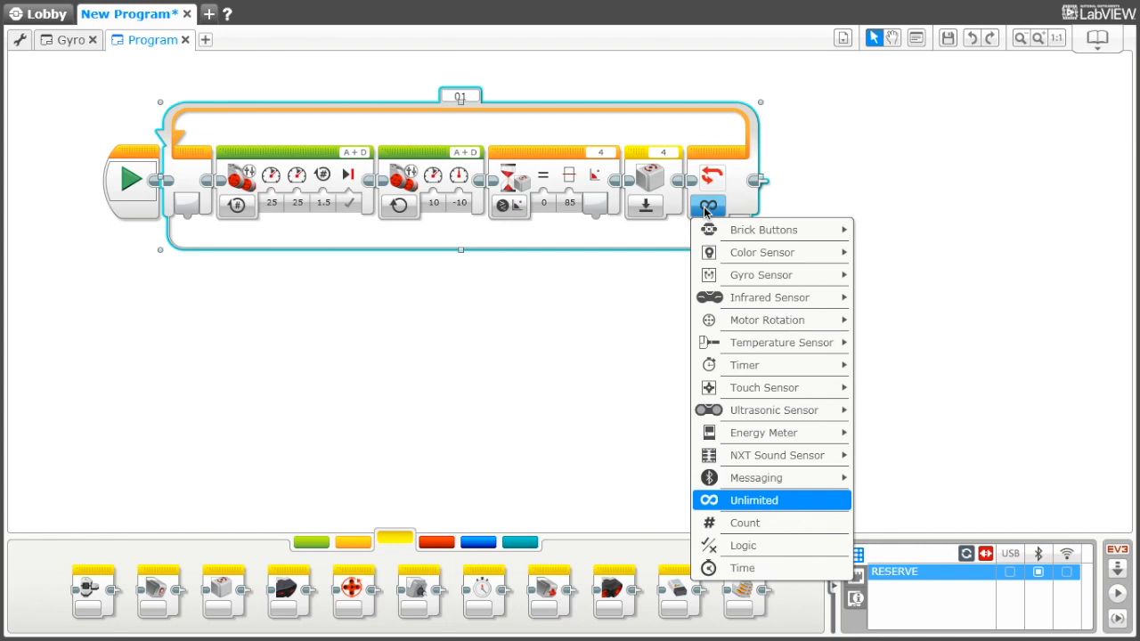
{"action": "left_click", "coordinate": [744, 523]}
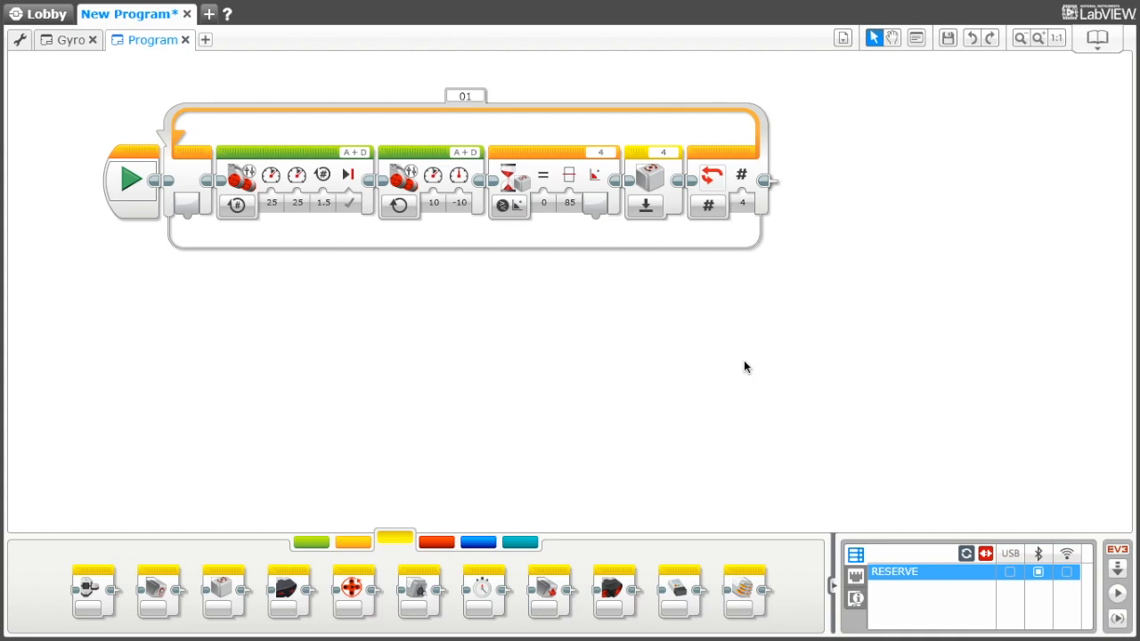
Add a motor-stopping Move Tank after the loop and name the program 'Gyro loop'.
{"action": "left_click", "coordinate": [311, 542]}
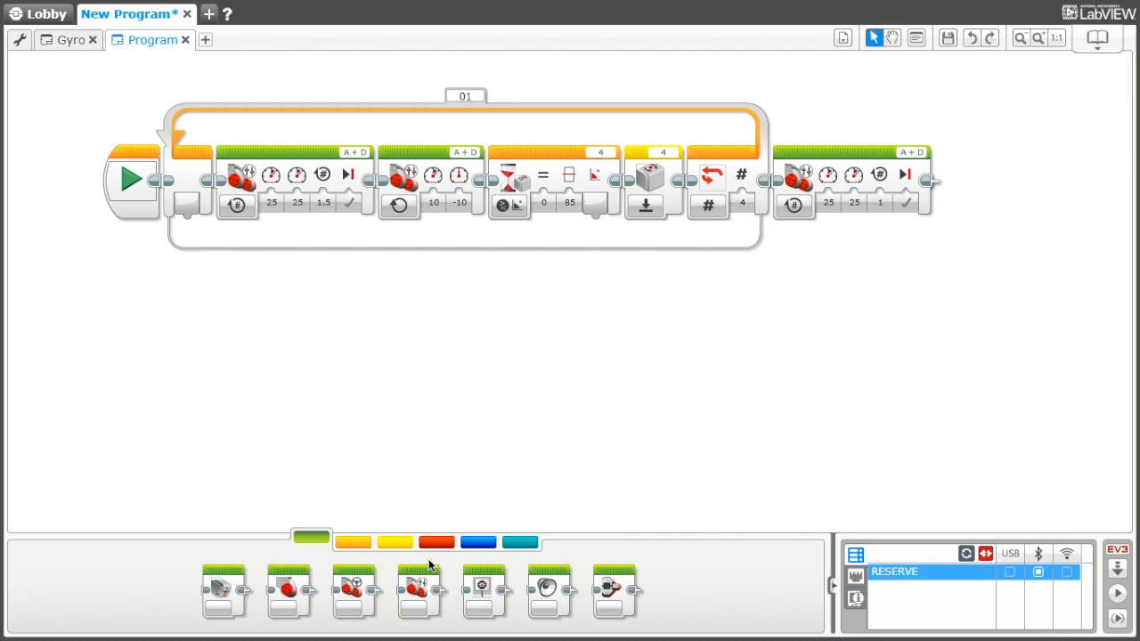
{"action": "left_click", "coordinate": [956, 203]}
{"action": "type", "text": "Gy"}
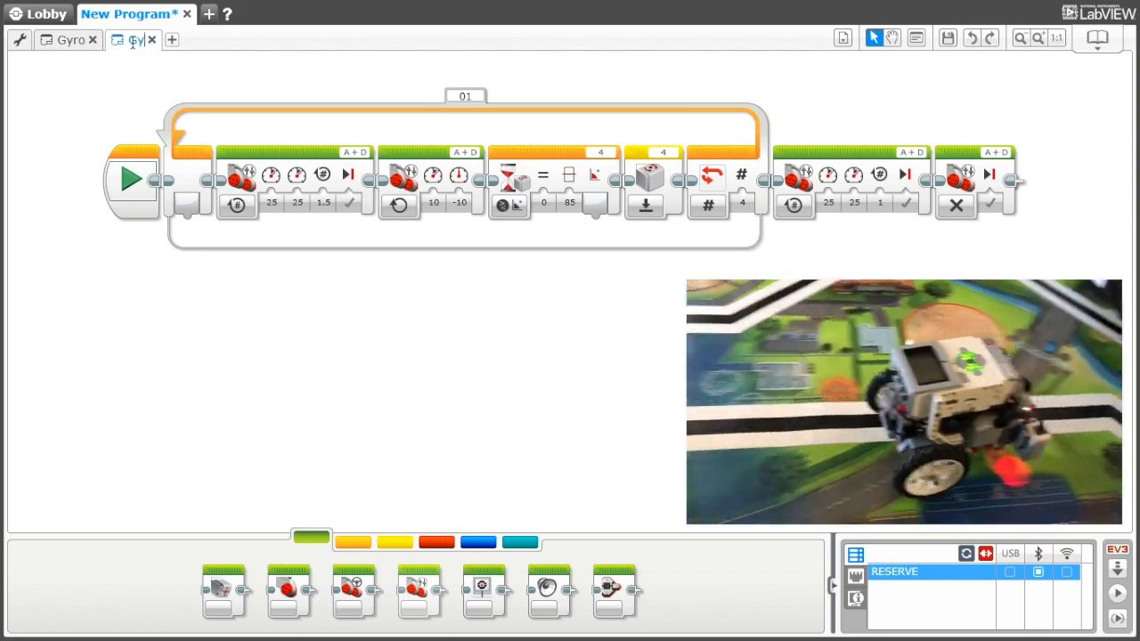
{"action": "left_click", "coordinate": [134, 39]}
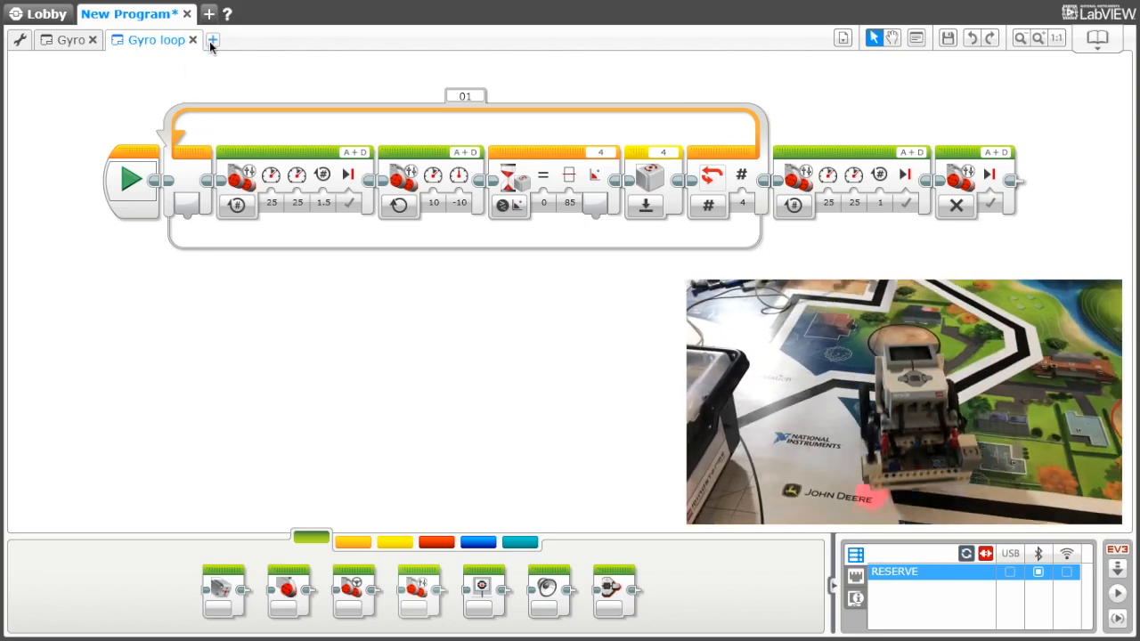
Add a third program with a Color Sensor switch from Flow Control, then return to motor blocks.
{"action": "left_click", "coordinate": [212, 40]}
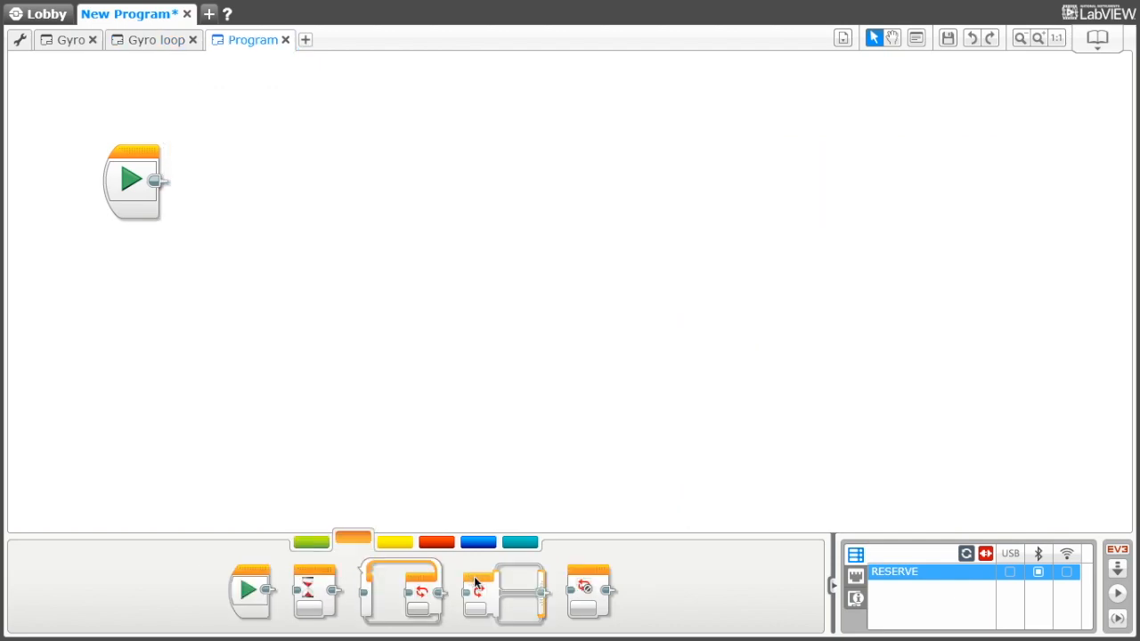
{"action": "mouse_move", "coordinate": [477, 588]}
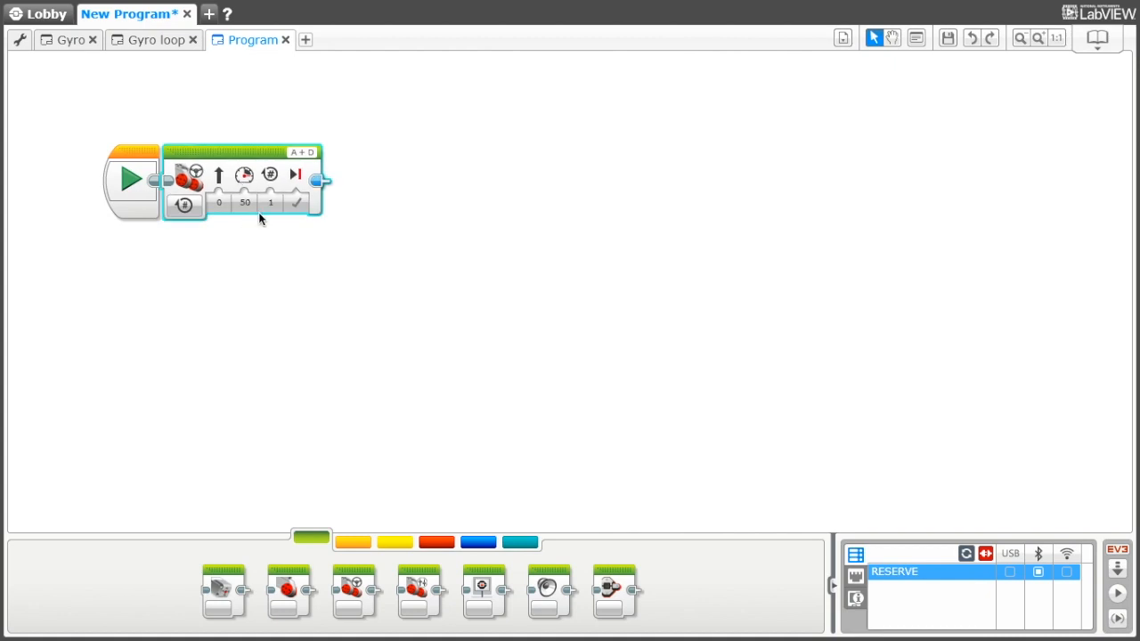
{"action": "left_click", "coordinate": [353, 543]}
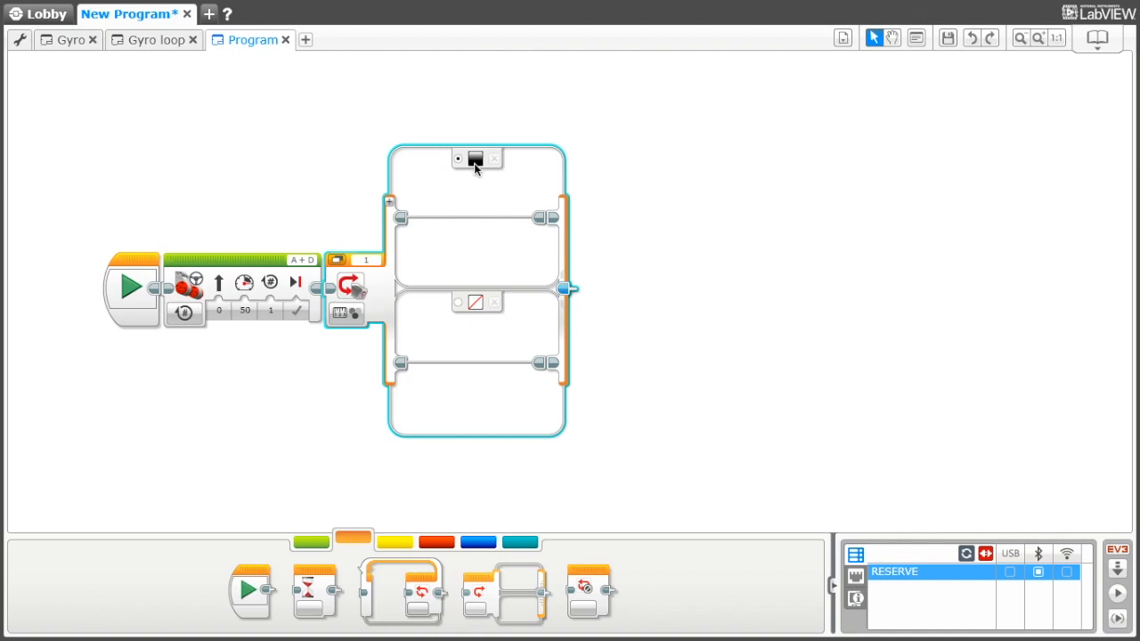
{"action": "left_click", "coordinate": [311, 542]}
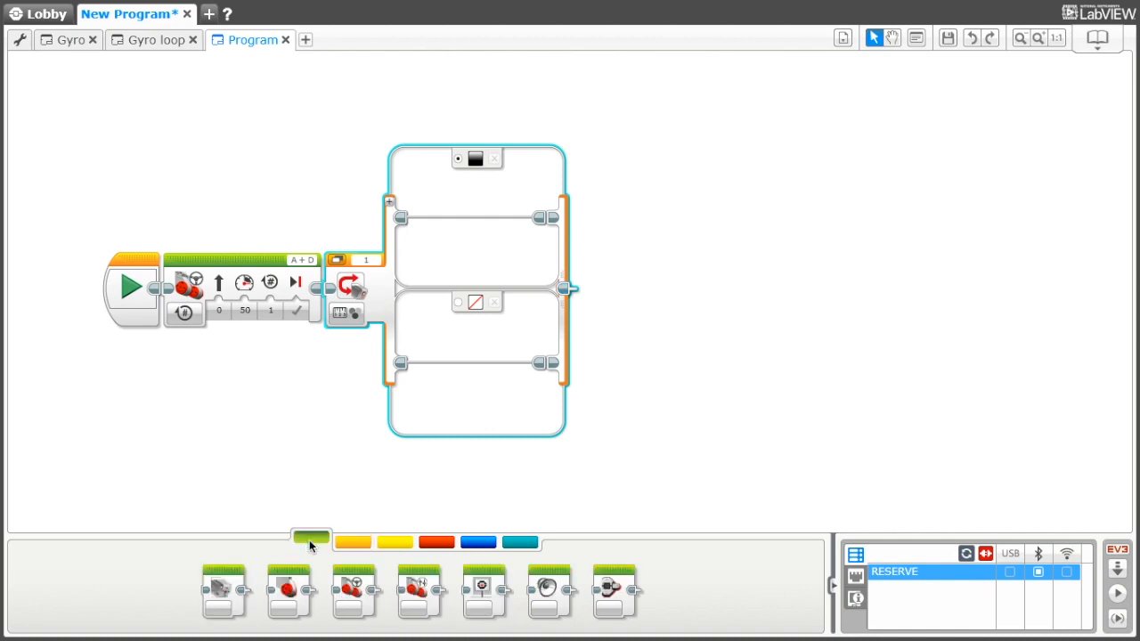